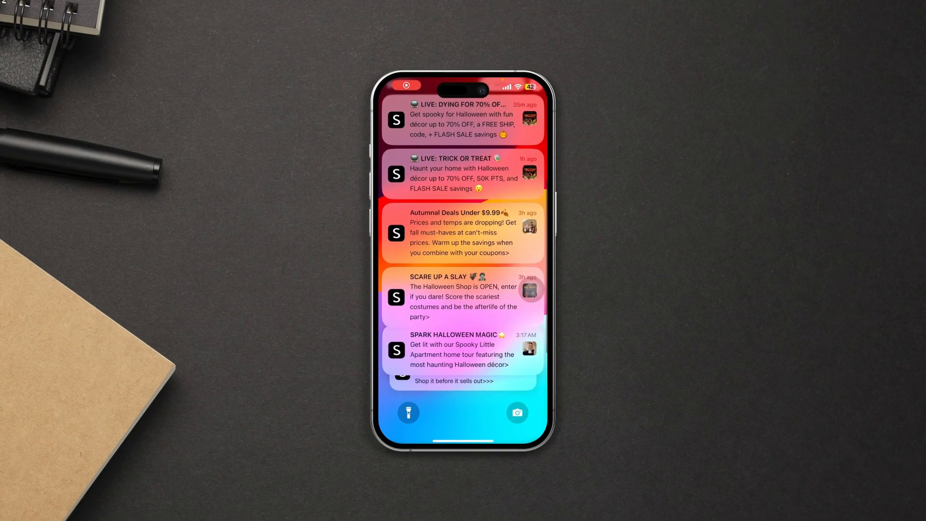
Step: Pull down Notification Centre and expand the stacked SHEIN notifications
{"action": "scroll", "scroll_direction": "down", "scroll_amount": 3}
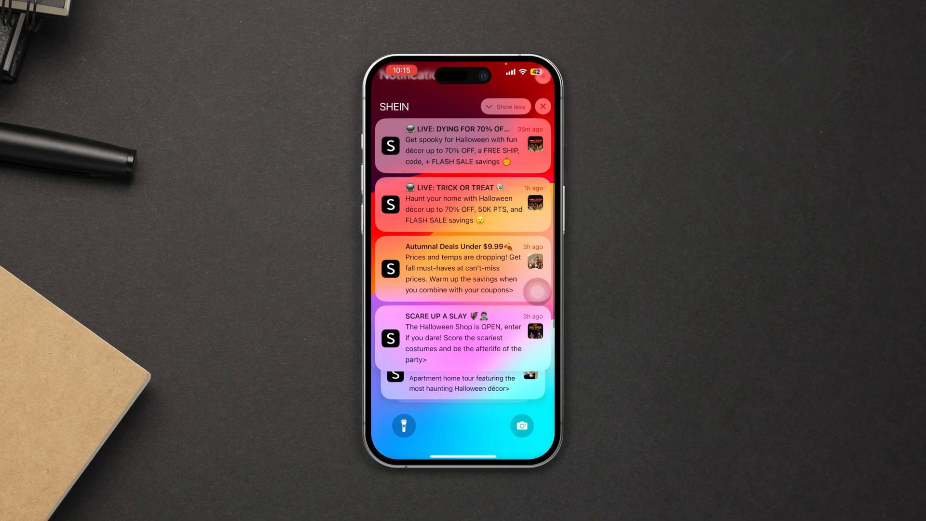
{"action": "scroll", "scroll_direction": "down", "scroll_amount": 3}
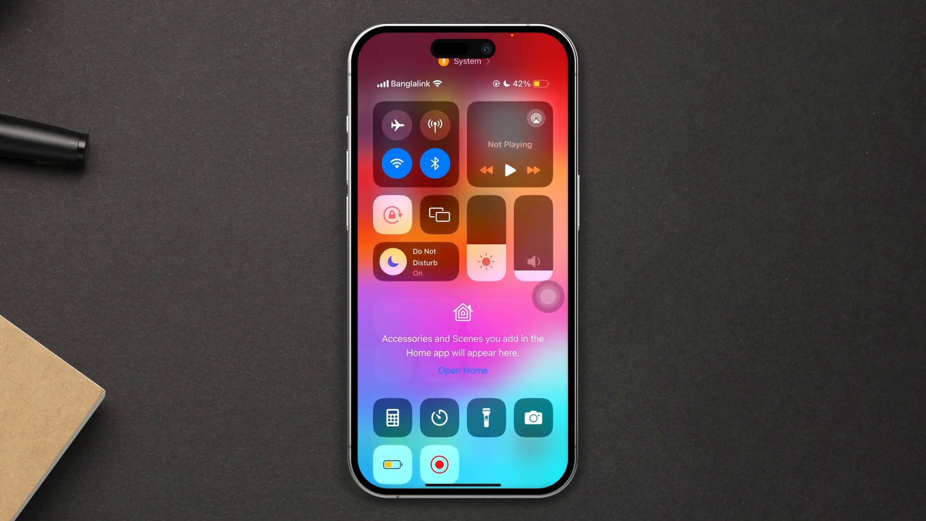
Step: Switch Low Power Mode off from Control Centre and return to the Home Screen
{"action": "left_click", "coordinate": [392, 464]}
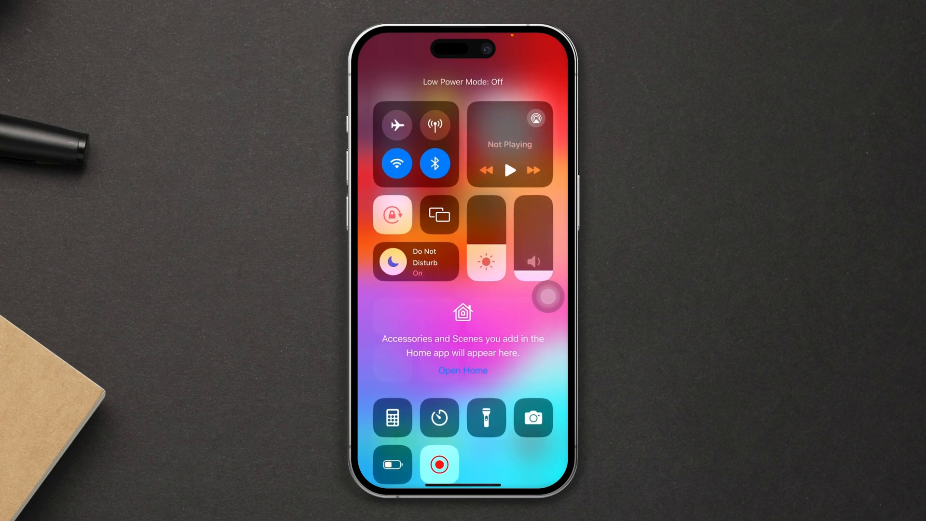
{"action": "left_click", "coordinate": [416, 261]}
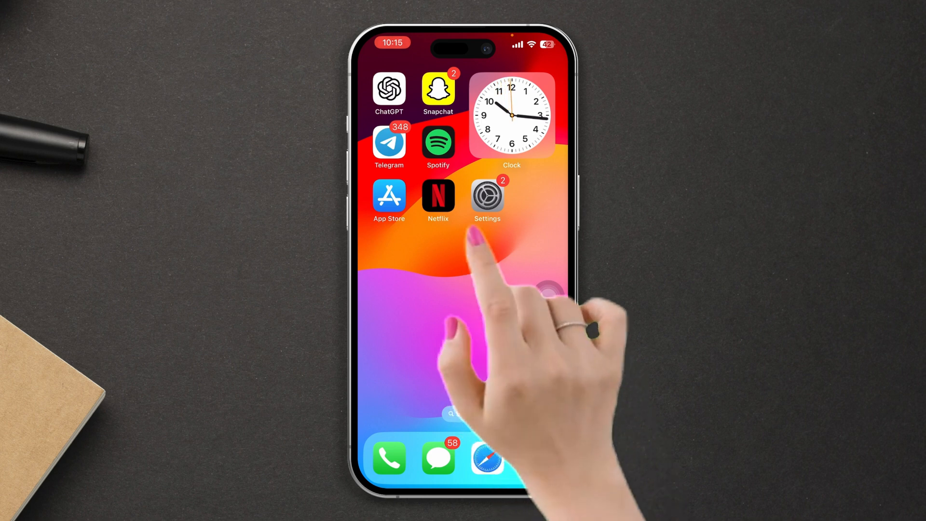
Step: Turn on Allow Notifications for WhatsApp in Settings > Notifications, then go to its in-app settings
{"action": "left_click", "coordinate": [486, 197]}
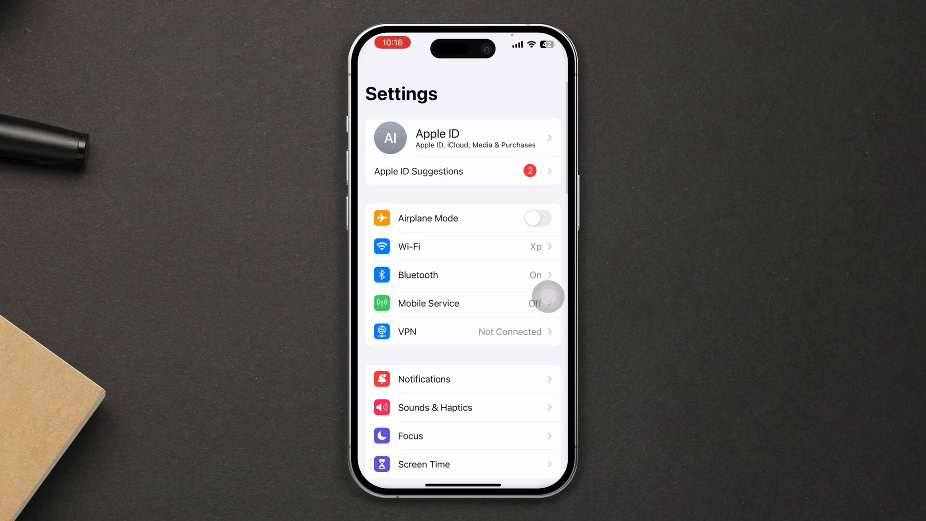
{"action": "left_click", "coordinate": [424, 379]}
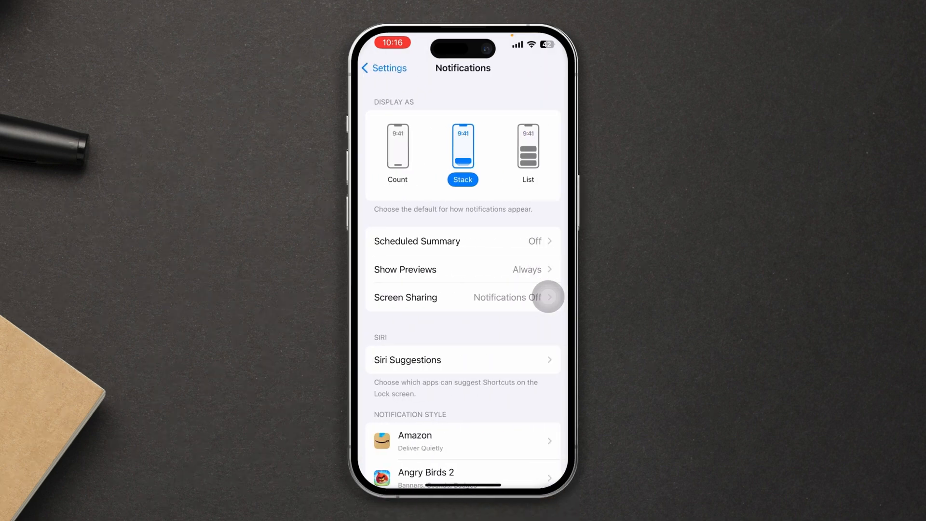
{"action": "scroll", "scroll_direction": "down", "scroll_amount": 3}
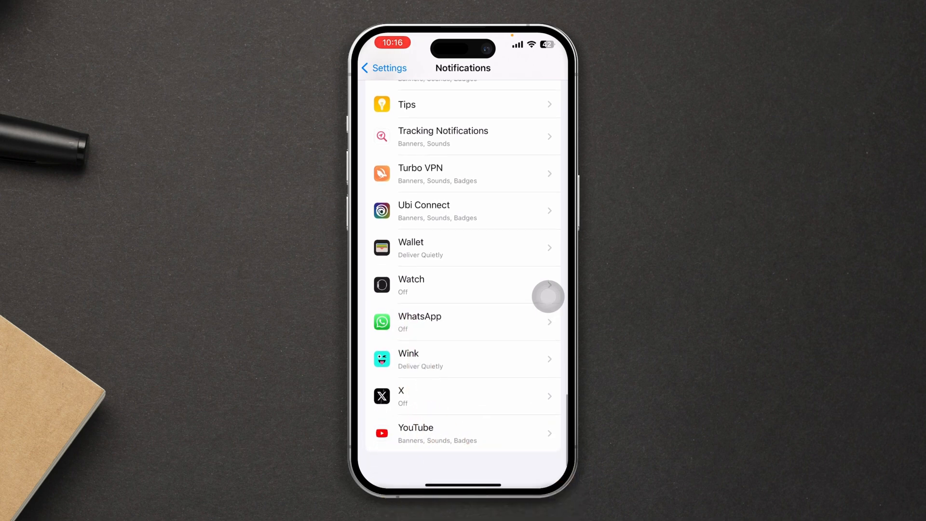
{"action": "left_click", "coordinate": [463, 321]}
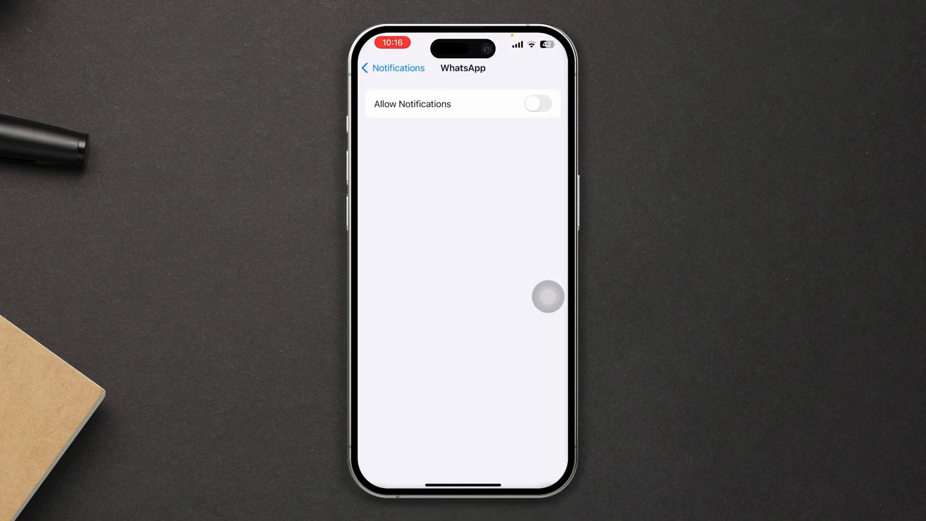
{"action": "left_click", "coordinate": [536, 104]}
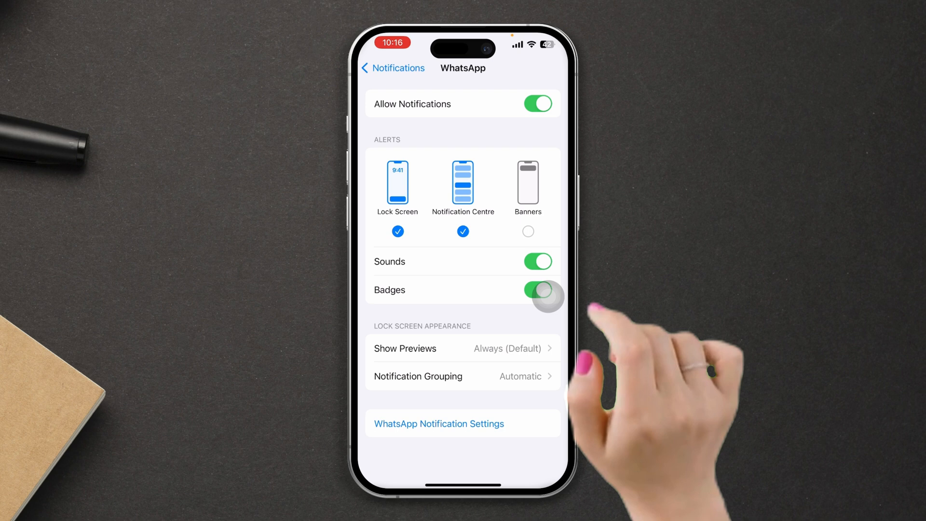
{"action": "left_click", "coordinate": [527, 231]}
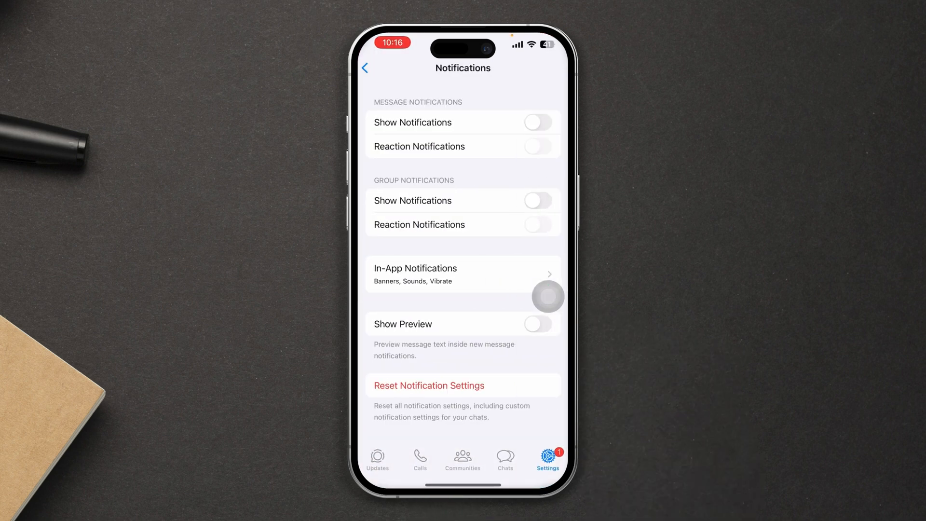
Step: Review WhatsApp's Show Notifications toggles for messages and groups
{"action": "left_click", "coordinate": [536, 122]}
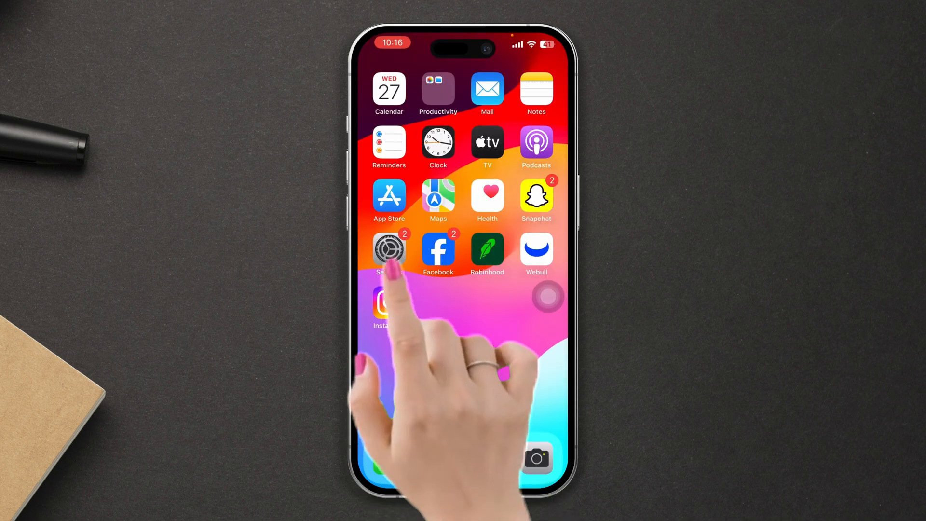
Step: Toggle Content & Privacy Restrictions off under Screen Time
{"action": "left_click", "coordinate": [389, 252]}
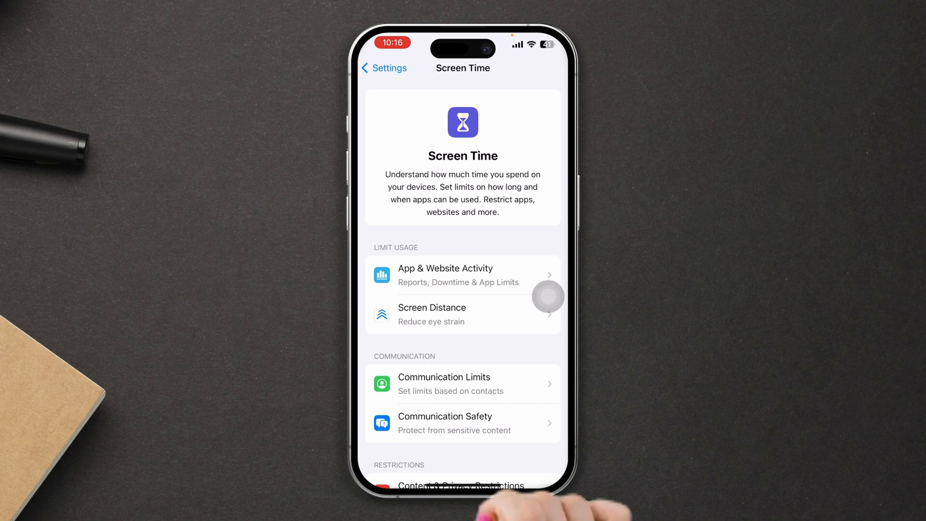
{"action": "scroll", "scroll_direction": "down", "scroll_amount": 3}
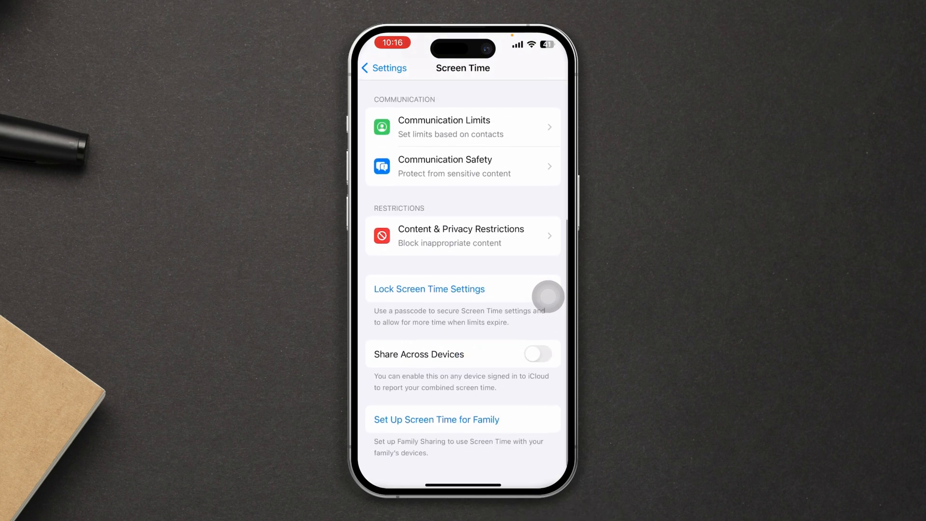
{"action": "left_click", "coordinate": [462, 236]}
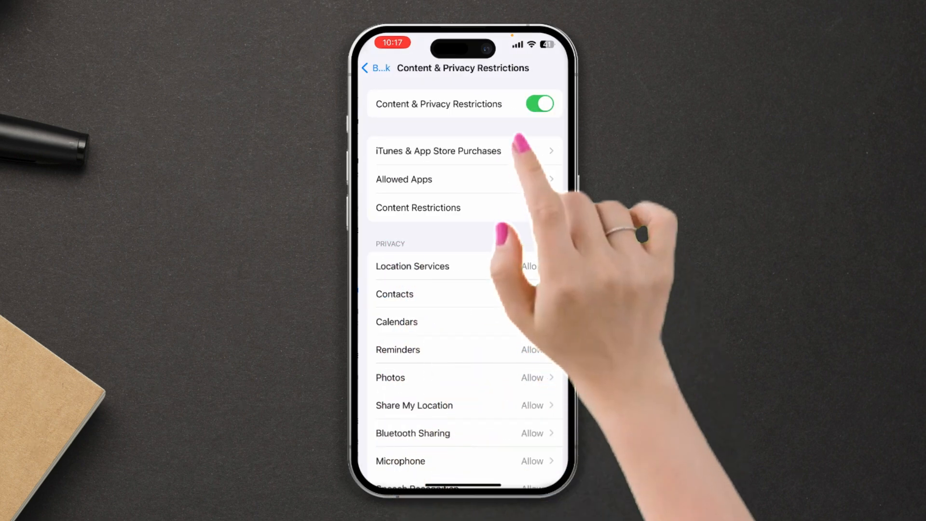
{"action": "left_click", "coordinate": [538, 104]}
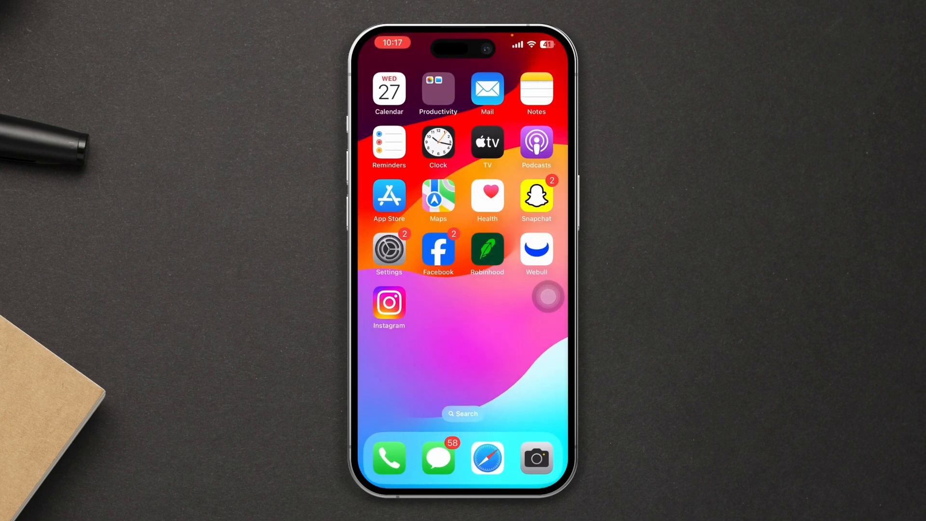
Step: Go to General > Transfer or Reset iPhone > Reset to list the reset choices
{"action": "left_click", "coordinate": [389, 249]}
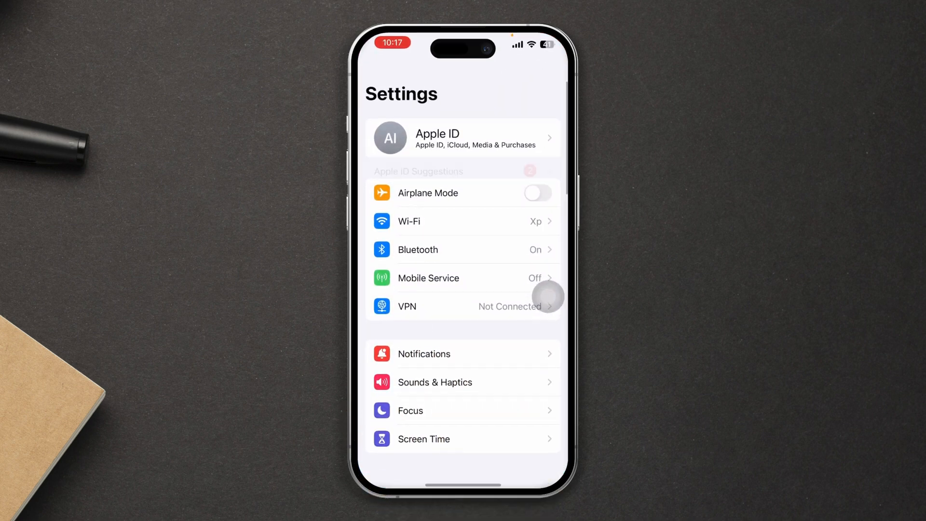
{"action": "scroll", "scroll_direction": "down", "scroll_amount": 3}
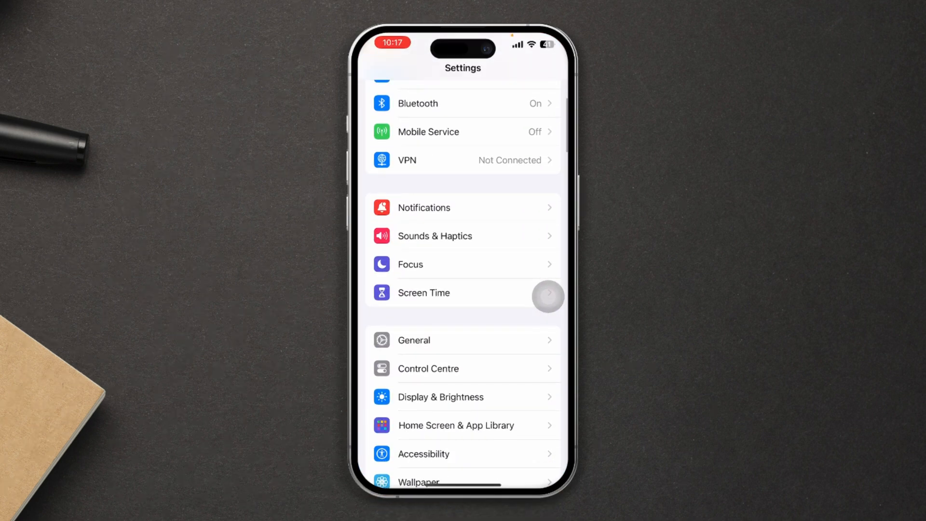
{"action": "left_click", "coordinate": [413, 340]}
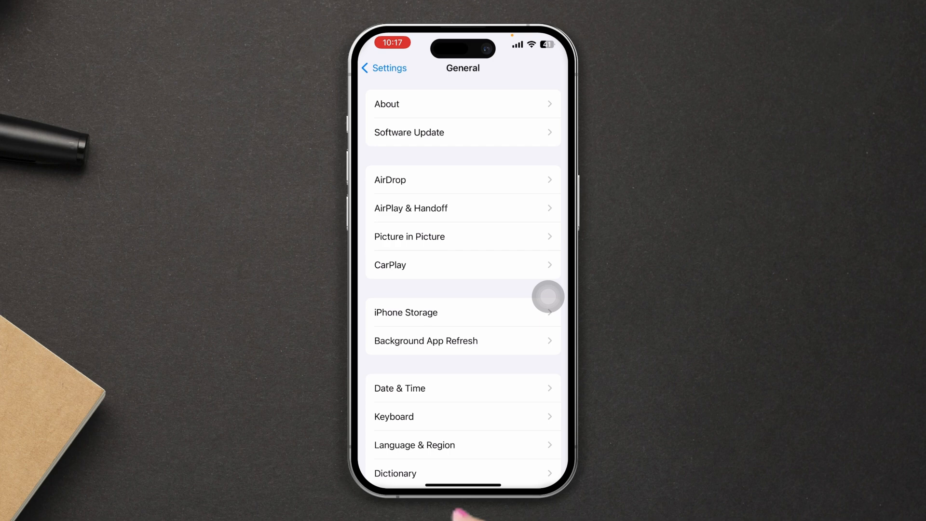
{"action": "scroll", "scroll_direction": "down", "scroll_amount": 3}
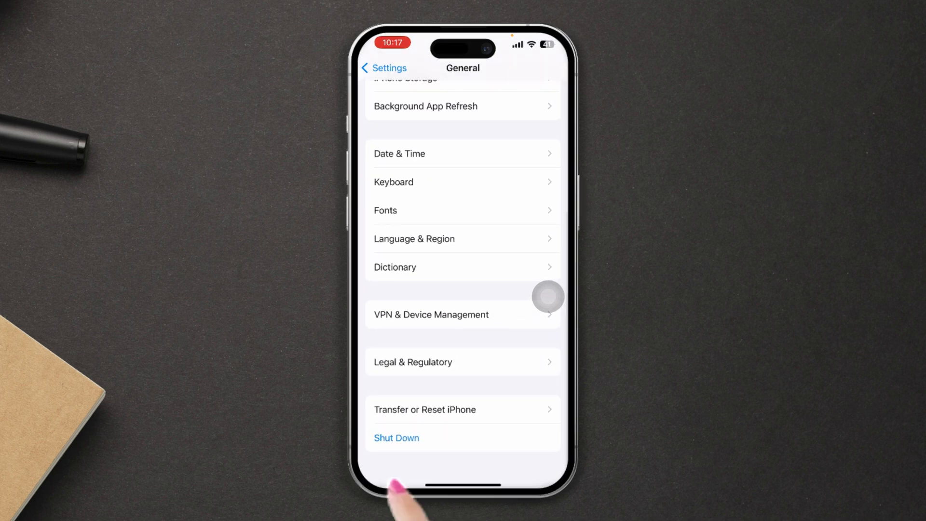
{"action": "left_click", "coordinate": [423, 409]}
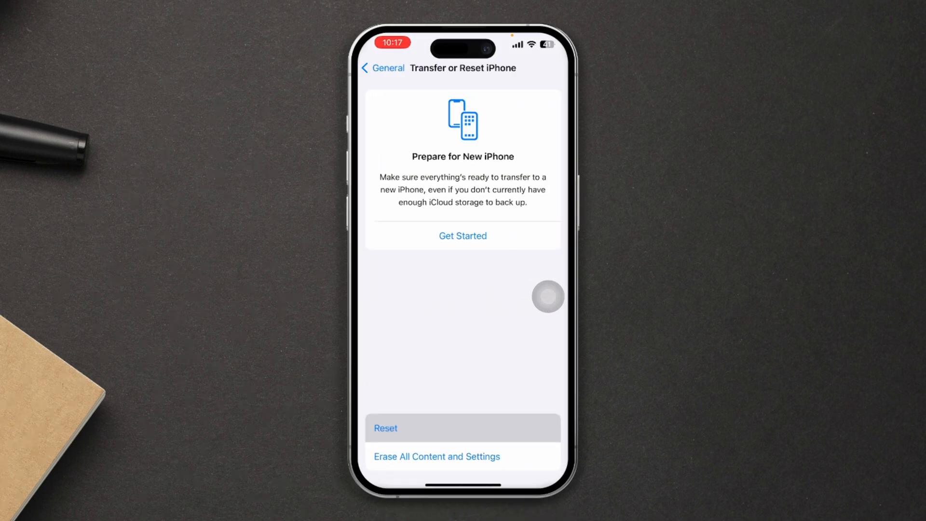
{"action": "left_click", "coordinate": [384, 427]}
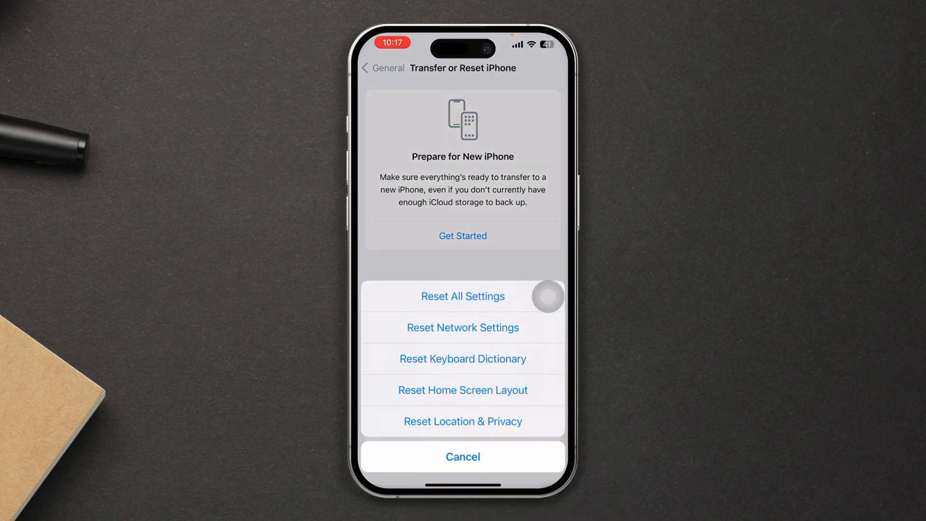
{"action": "left_click", "coordinate": [462, 296]}
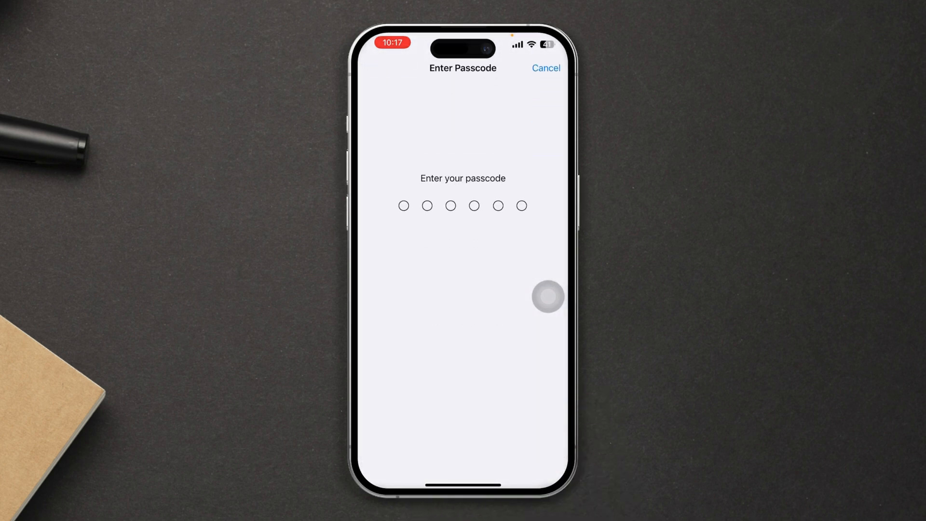
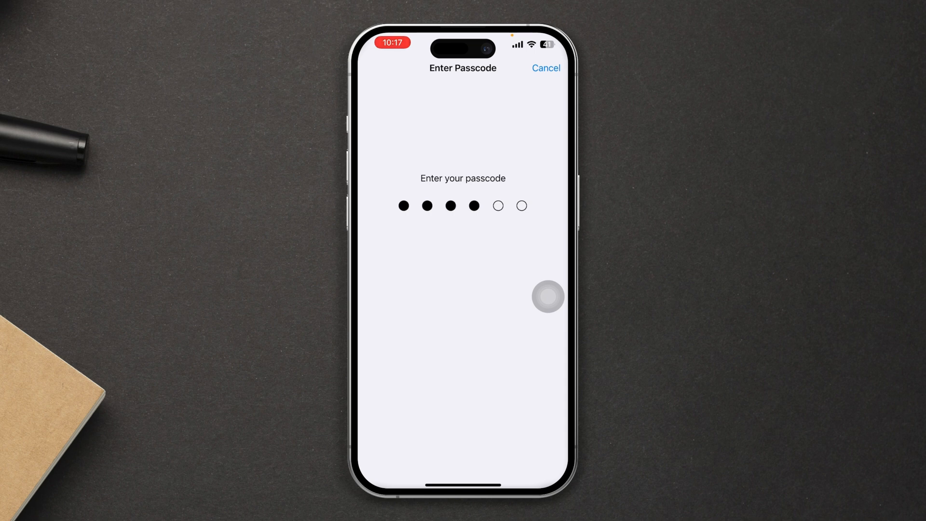